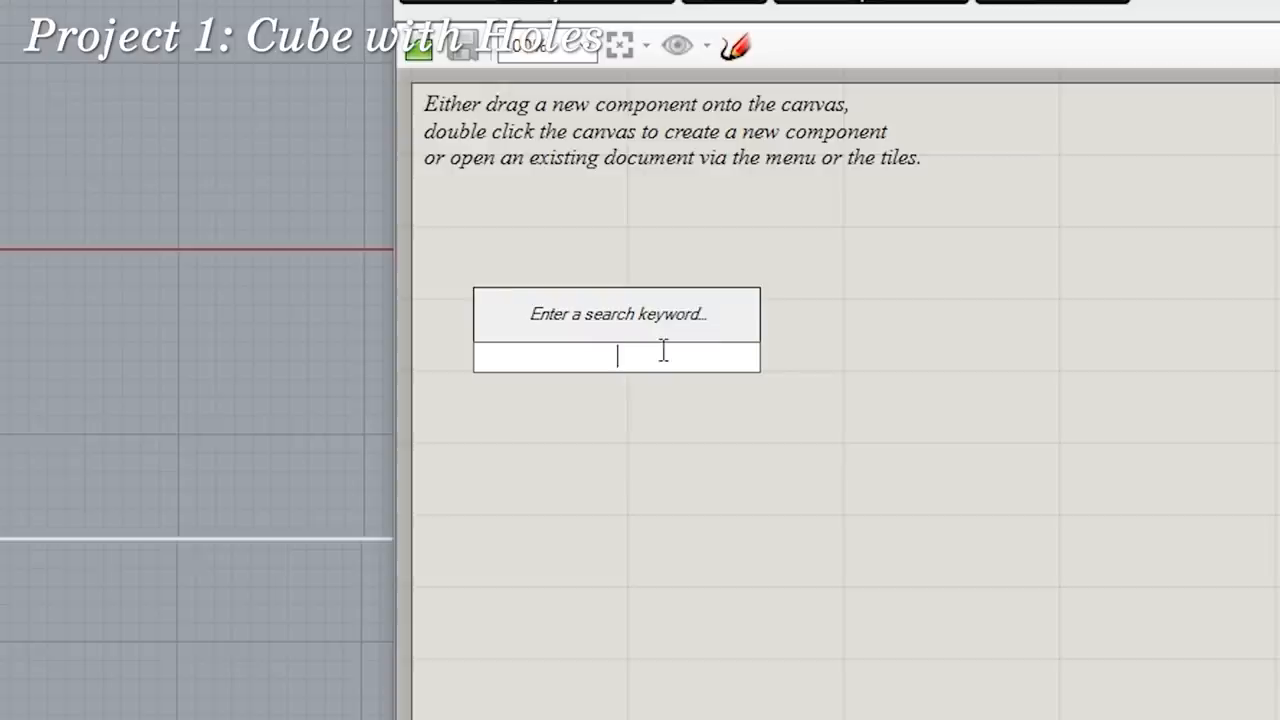
Search cube, prism, rect then box, and add the Box component to the canvas.
text(cube)
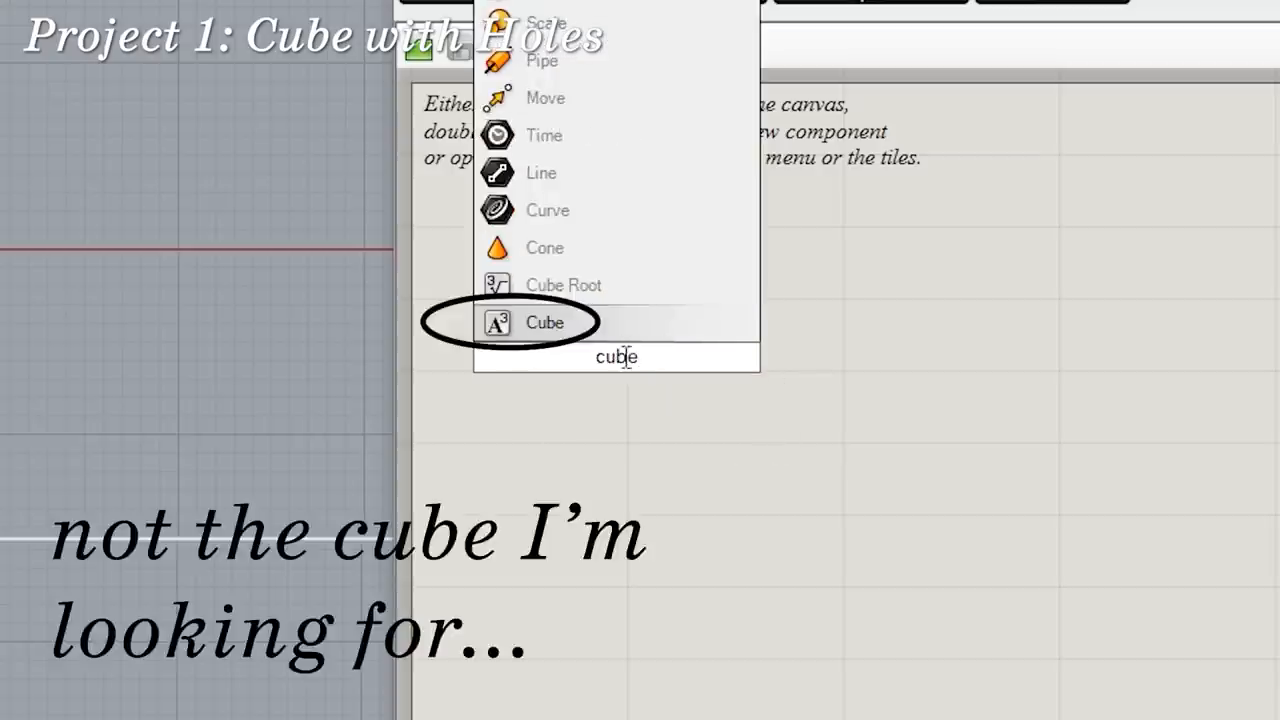
text(prism)
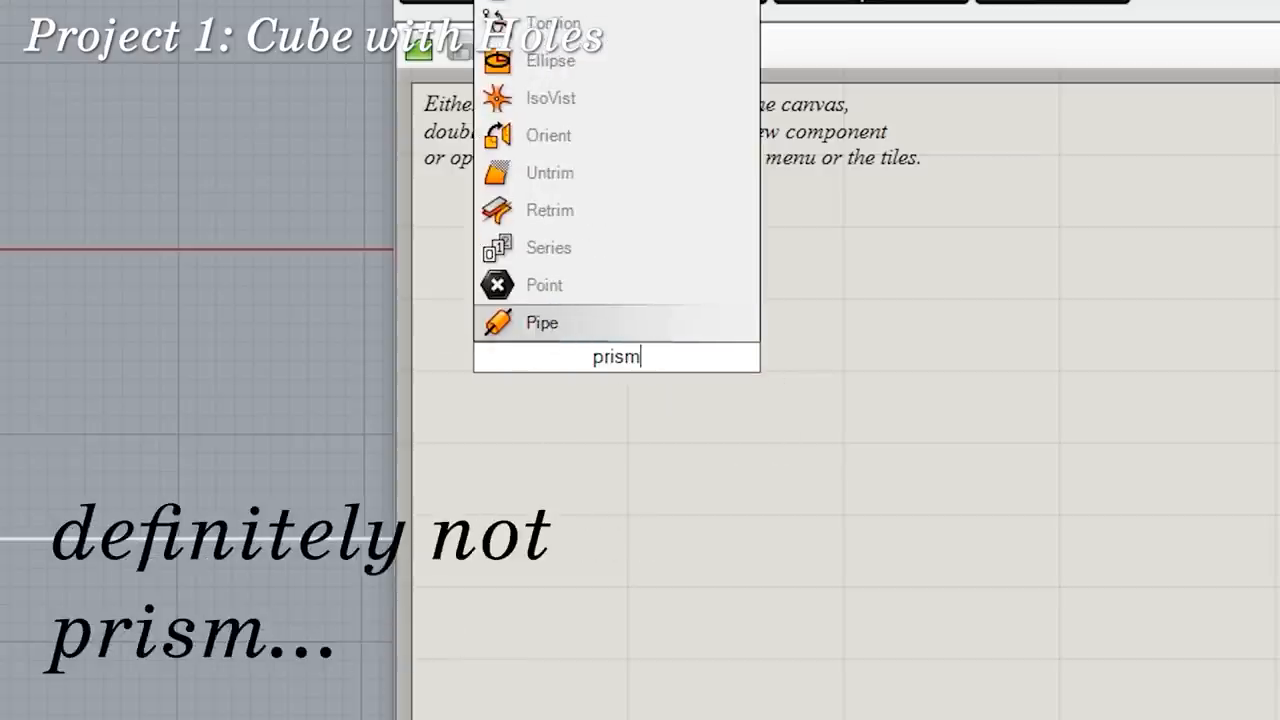
text(rect)
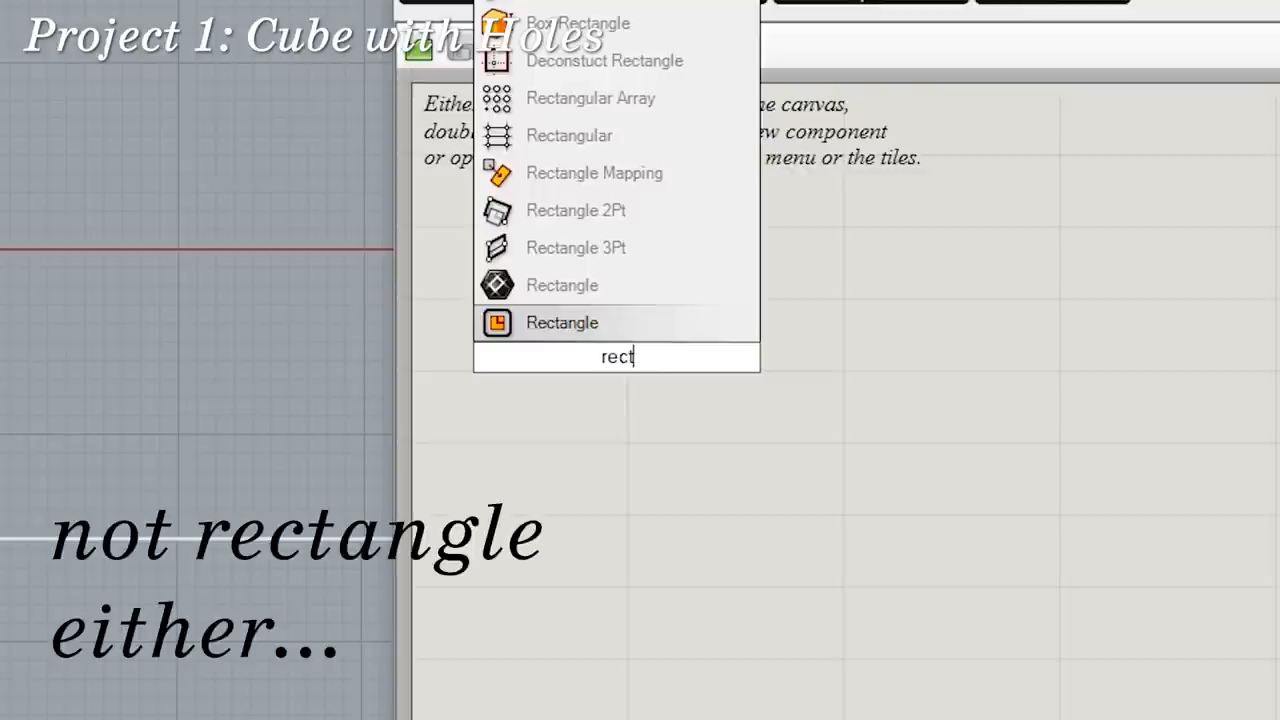
text(box)
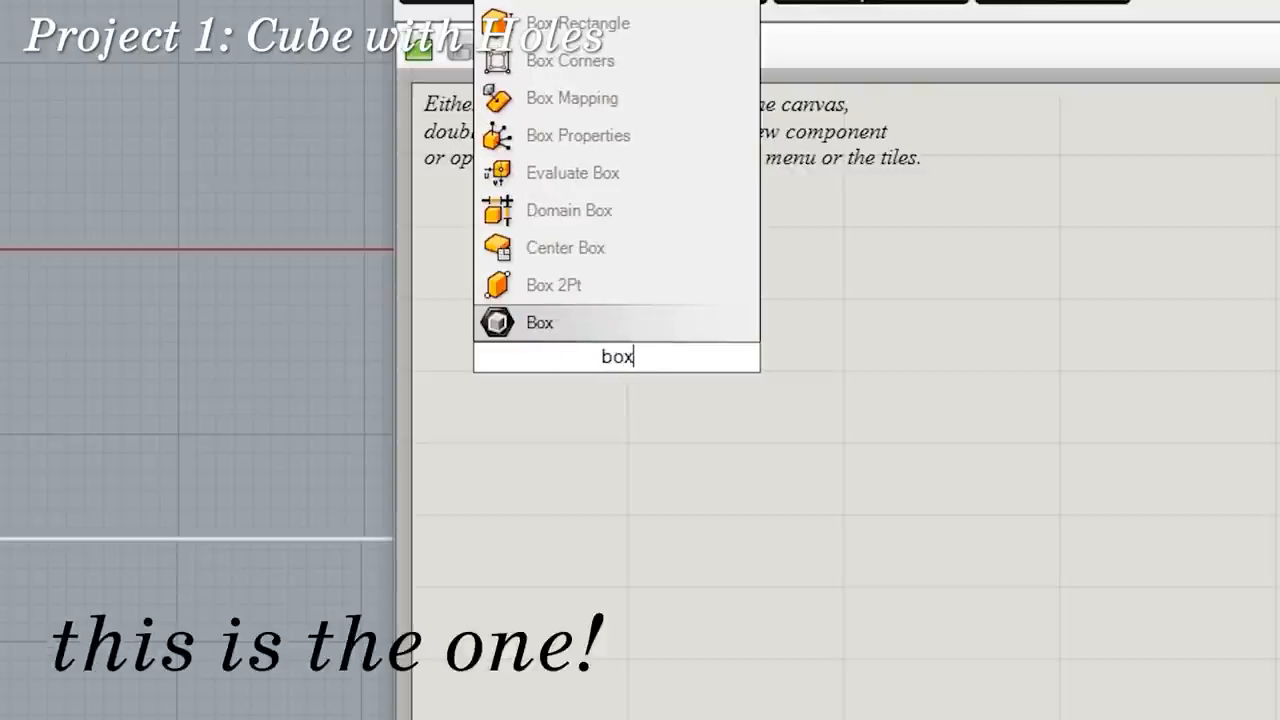
click(538, 322)
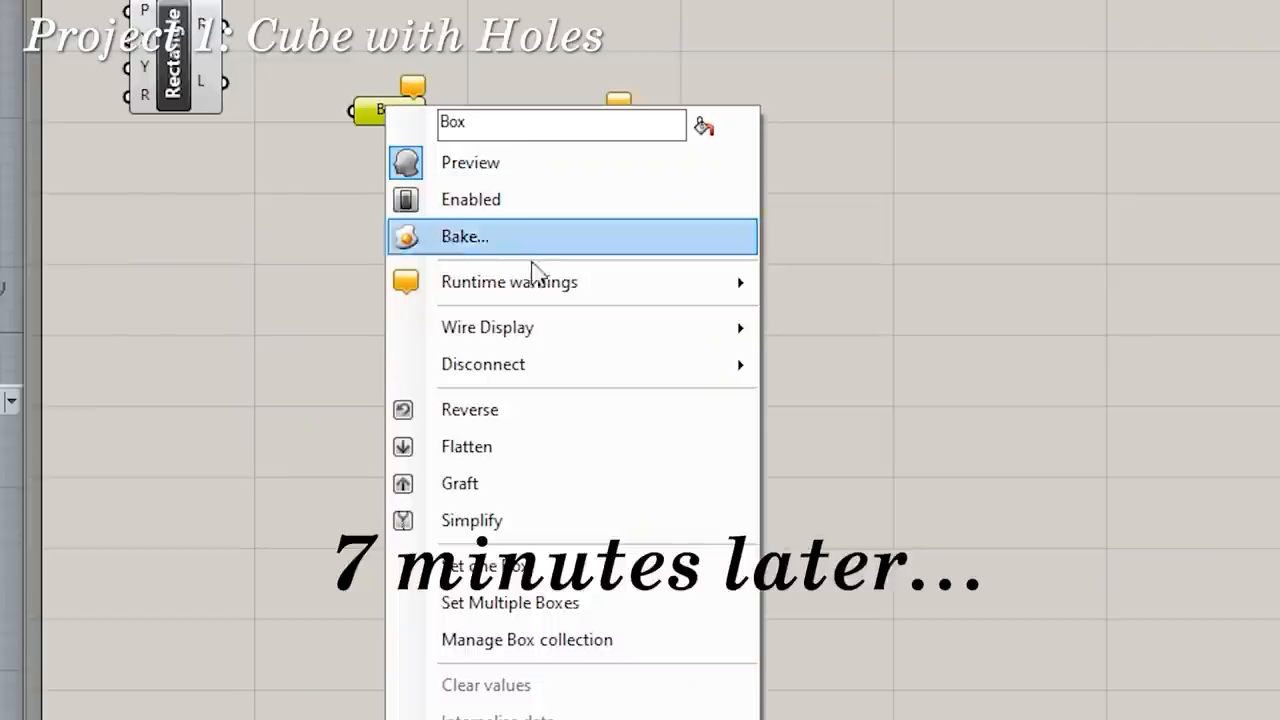
mouse_move(548, 364)
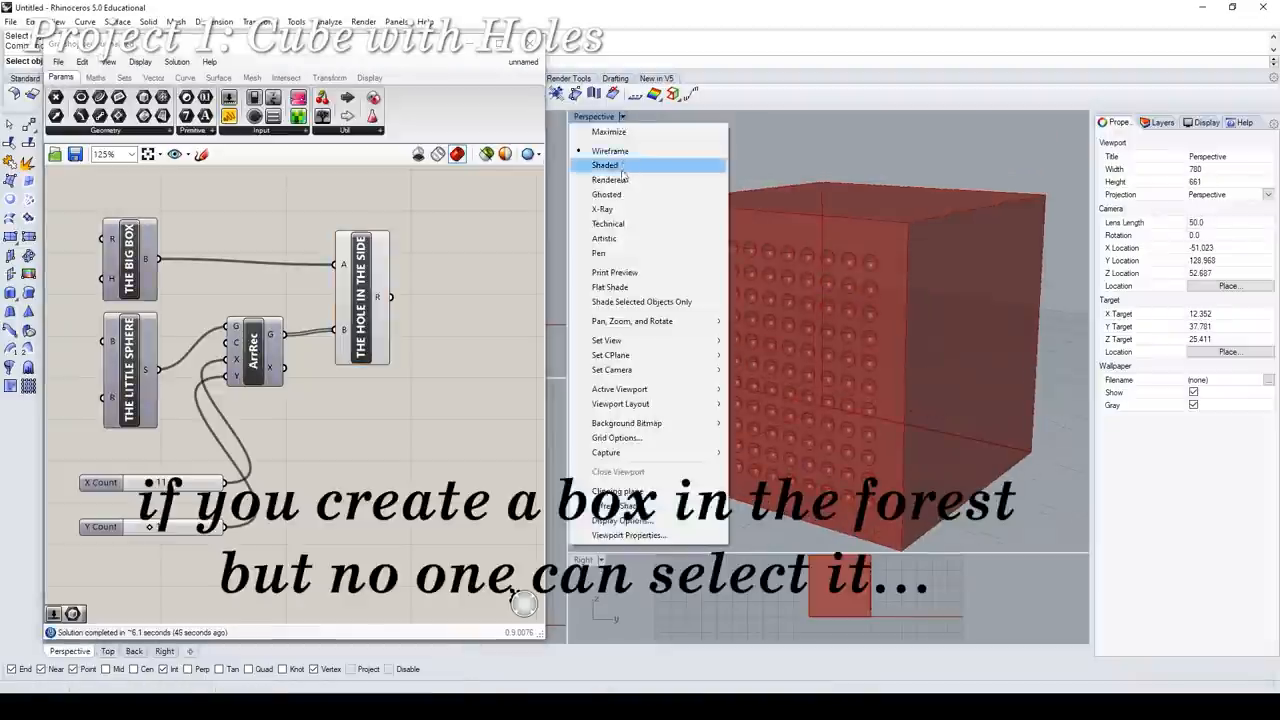
Pick a display mode for the preview, then search 'export from grasshopper' online.
click(606, 164)
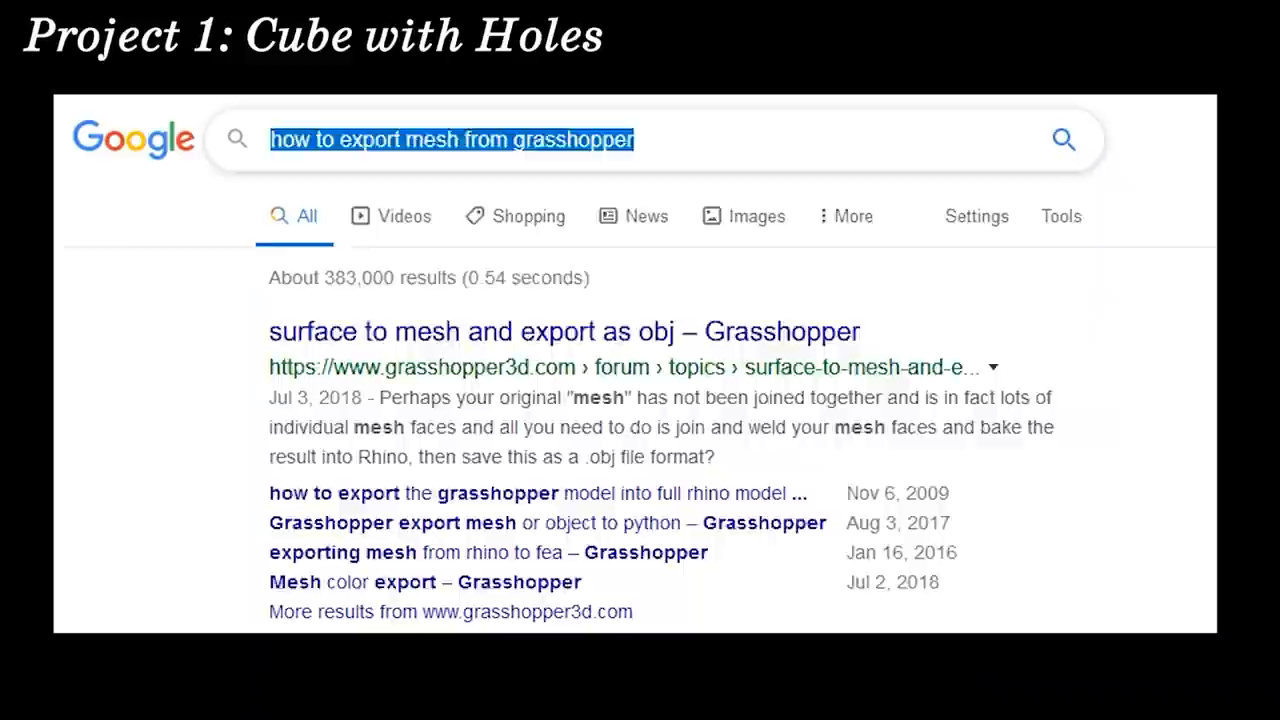
text(export from grasshopper)
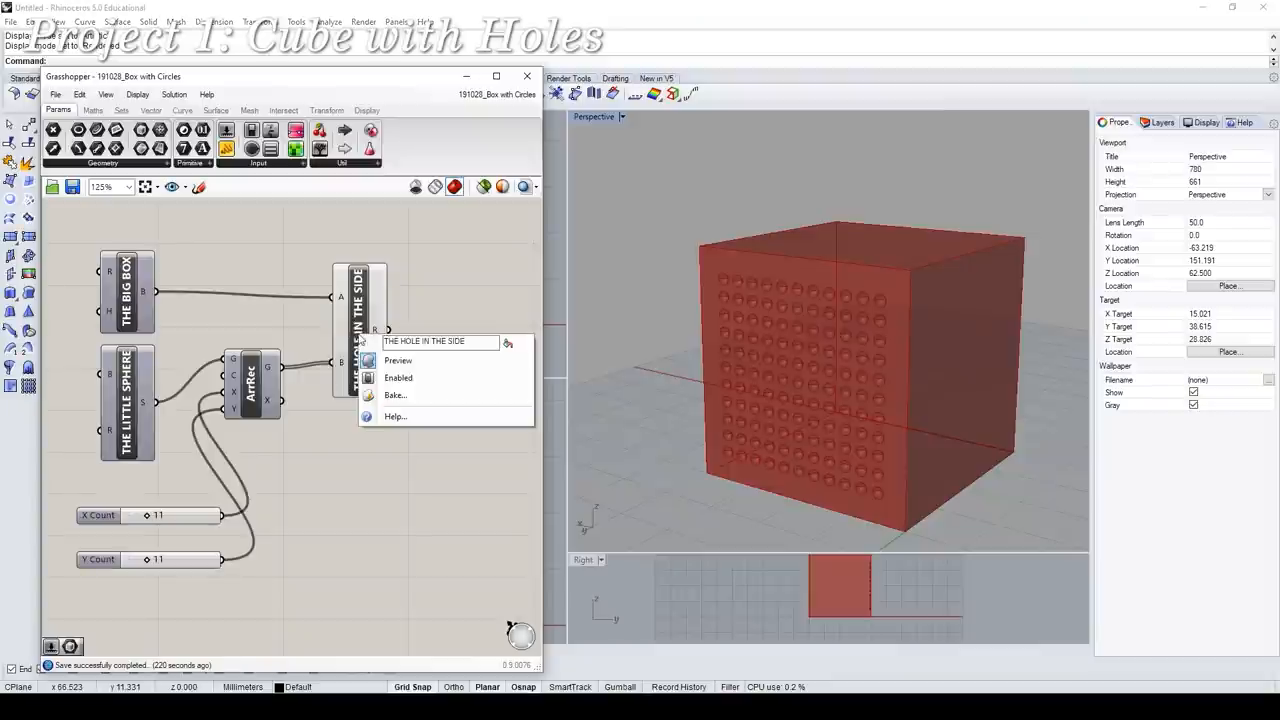
mouse_move(430, 396)
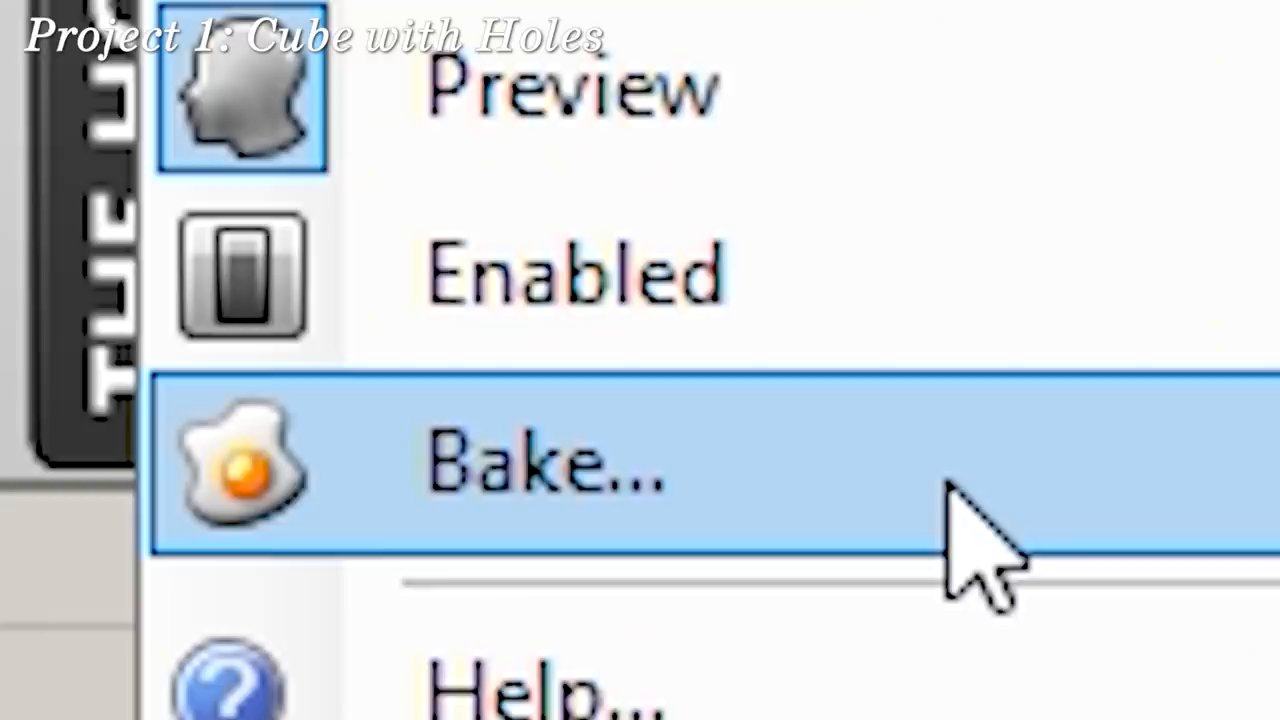
Bake the cube-with-holes geometry into the Rhino document via the context menu.
click(540, 476)
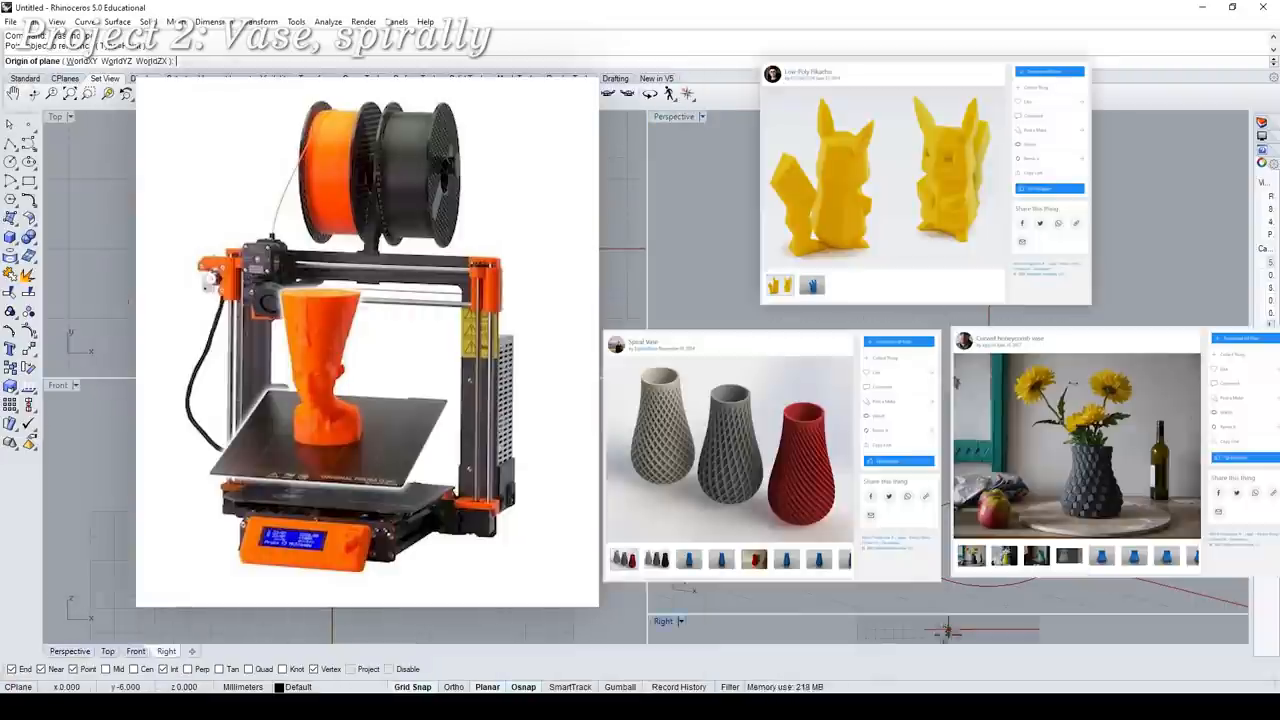
Search Google for 'grasshopper vase tu' to find a vase tutorial.
text(gras)
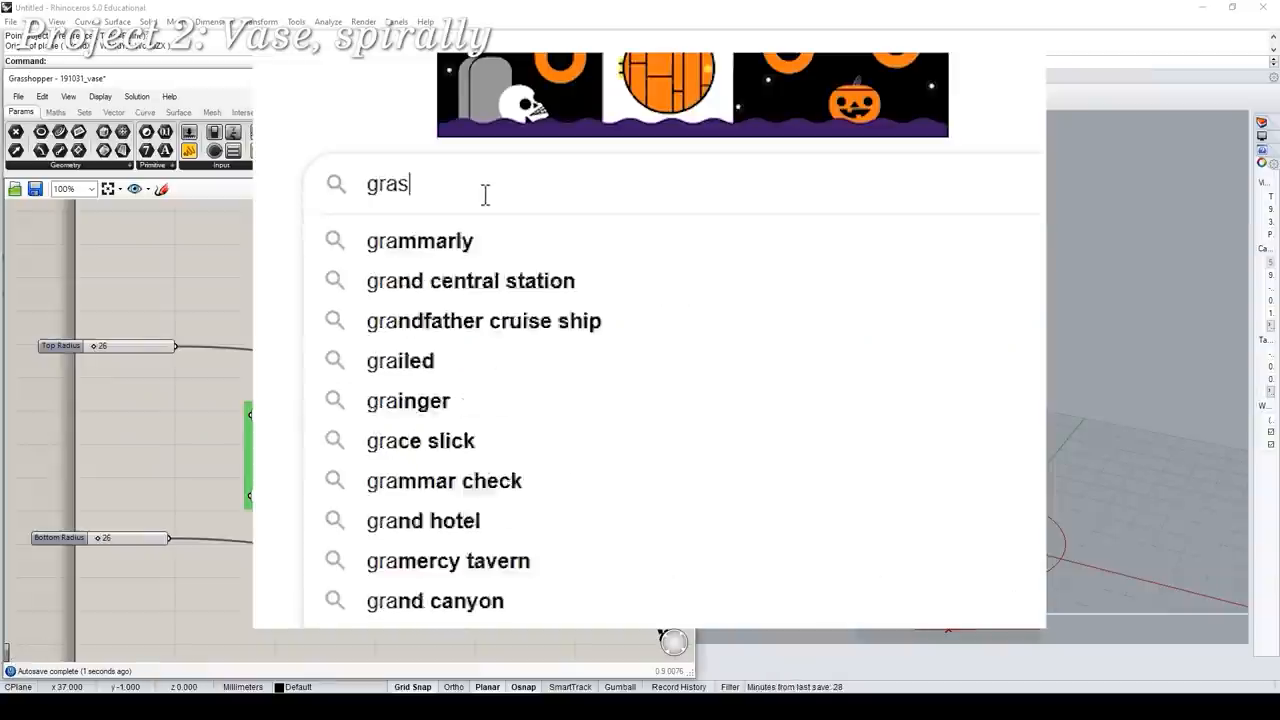
text(grasshopper vase tu)
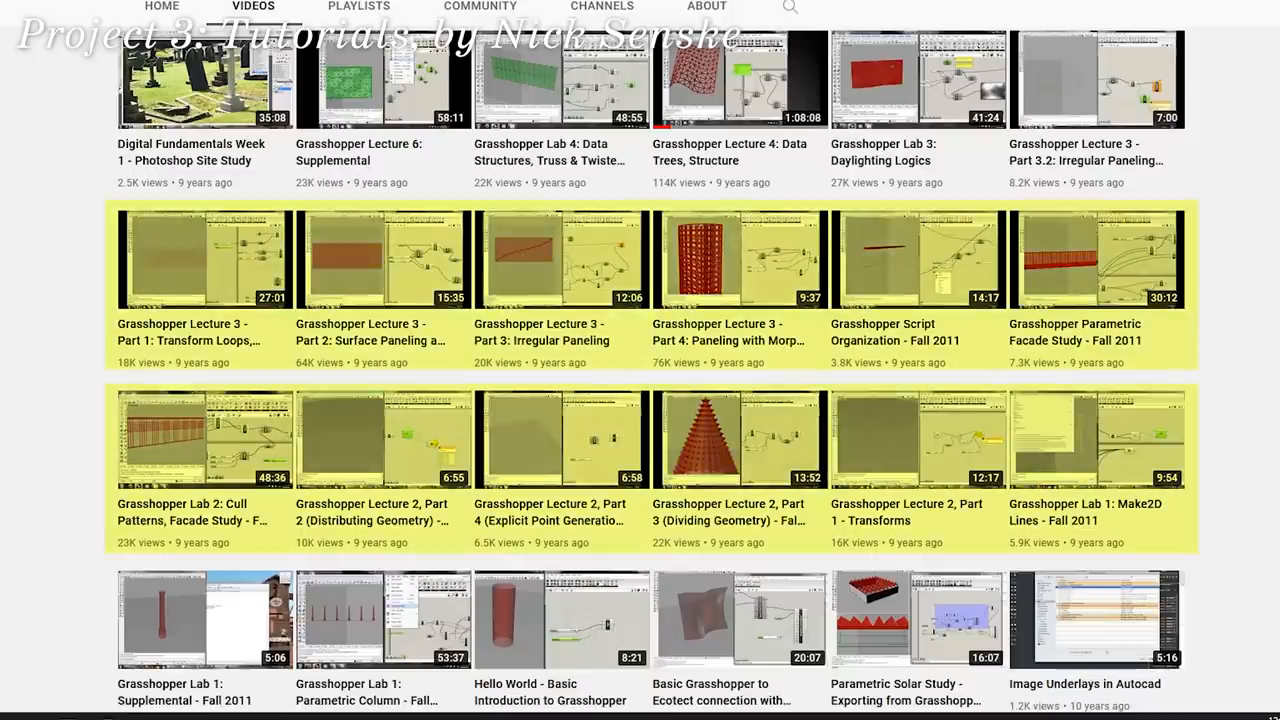
Scroll through the channel's Grasshopper Lecture and Lab videos.
scroll(down, 3)
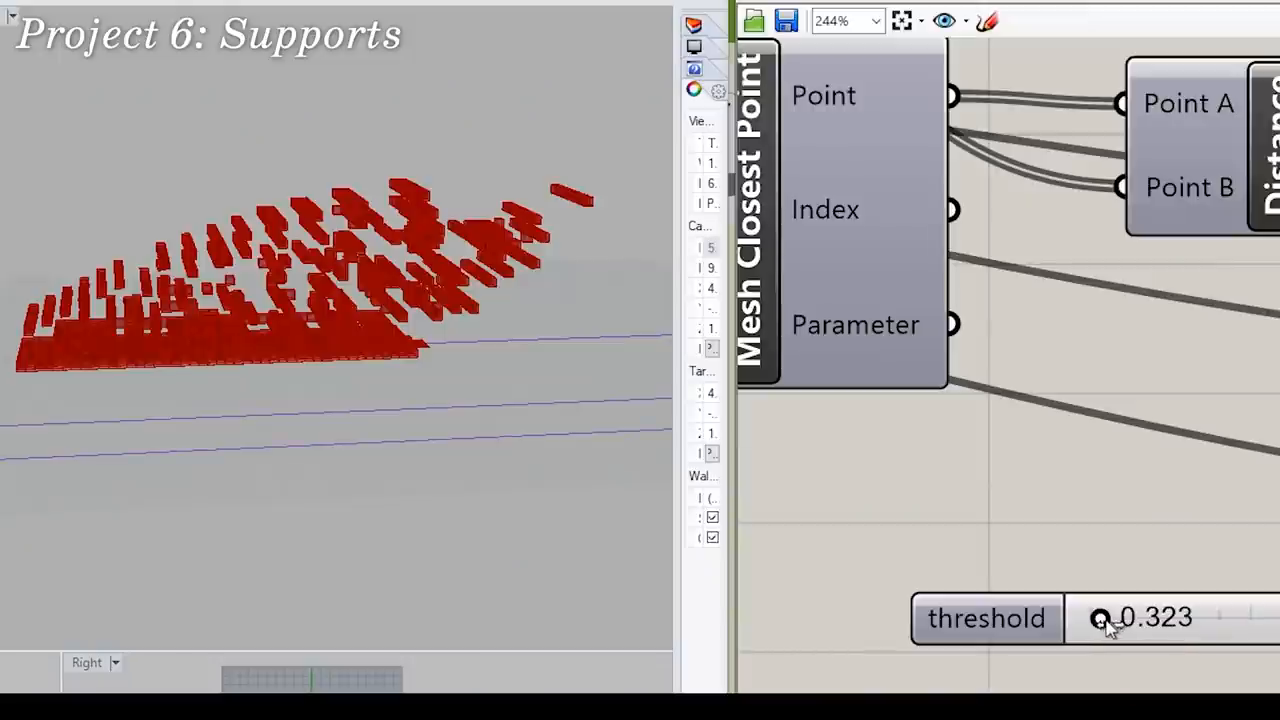
Drag the support threshold slider to about 0.323, regenerating the red support blocks.
drag(1100, 618, 1130, 618)
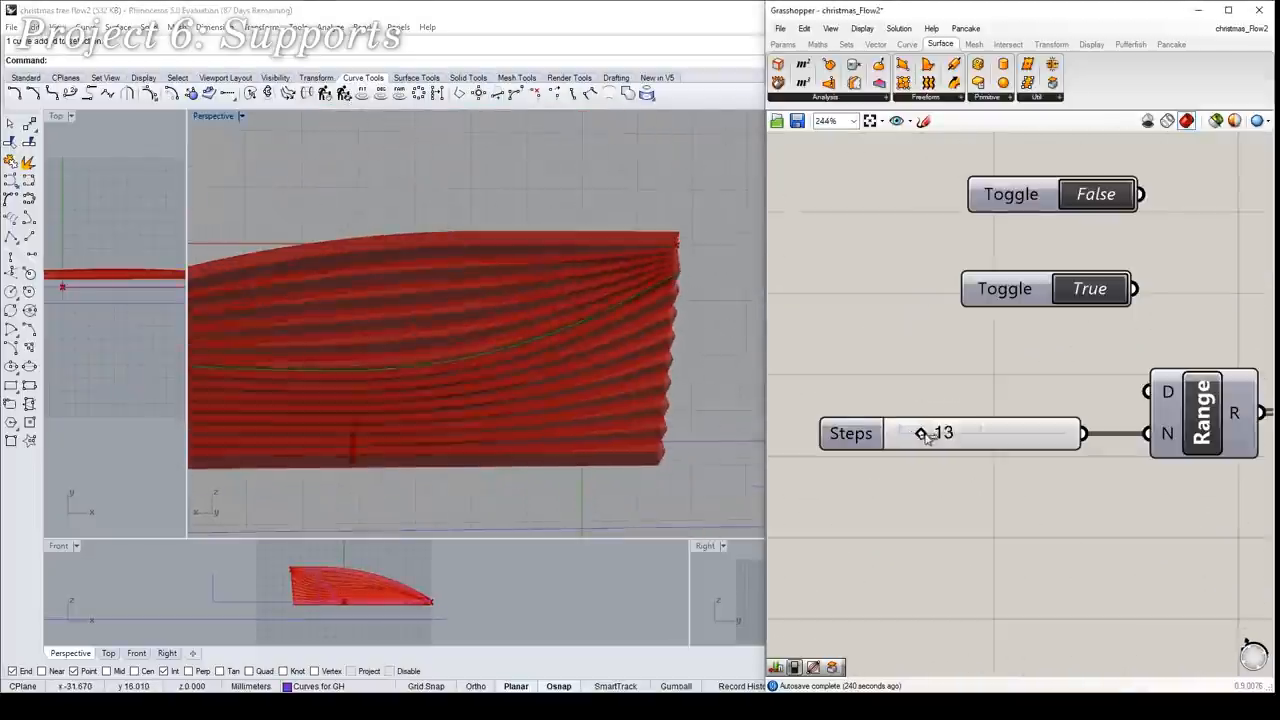
Drag the Steps slider feeding the Range component's N input to 13.
drag(920, 432, 904, 432)
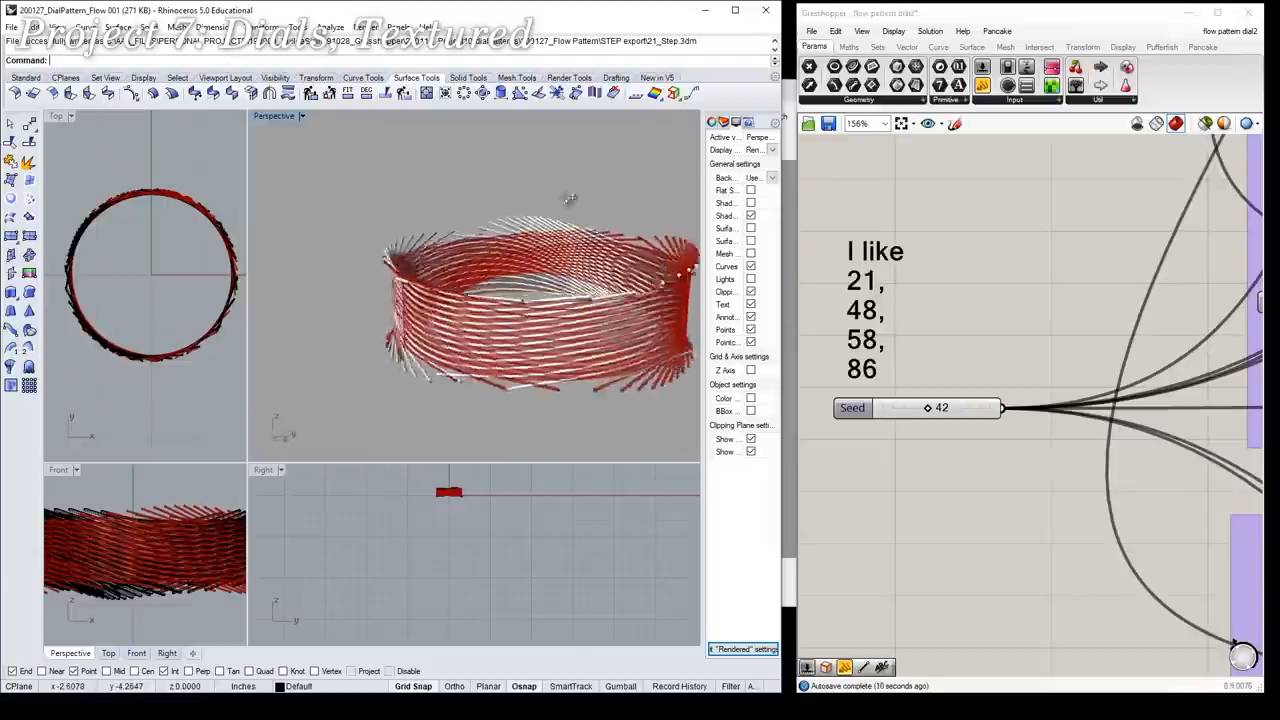
Drag the Seed slider to 42 to vary the dial ring's textured pattern.
drag(570, 198, 530, 320)
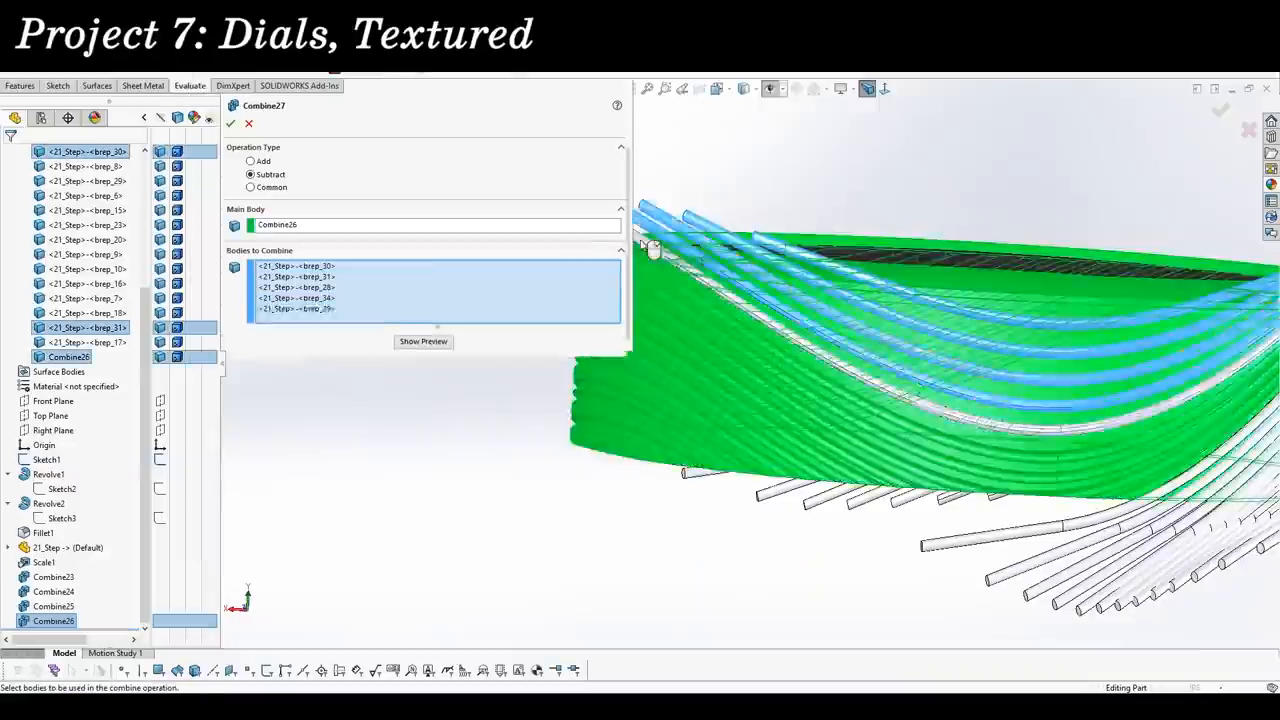
Select the strand bodies to subtract from main body Combine26 in the Combine feature.
click(228, 126)
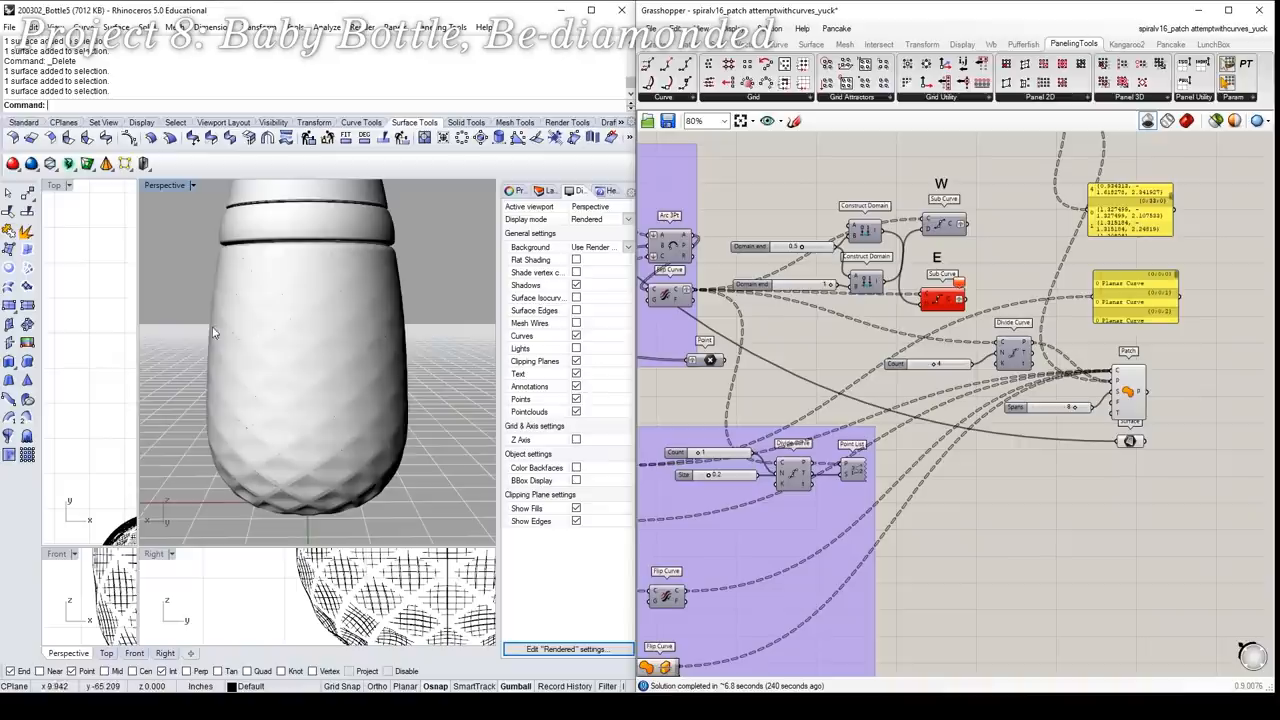
mouse_move(432, 408)
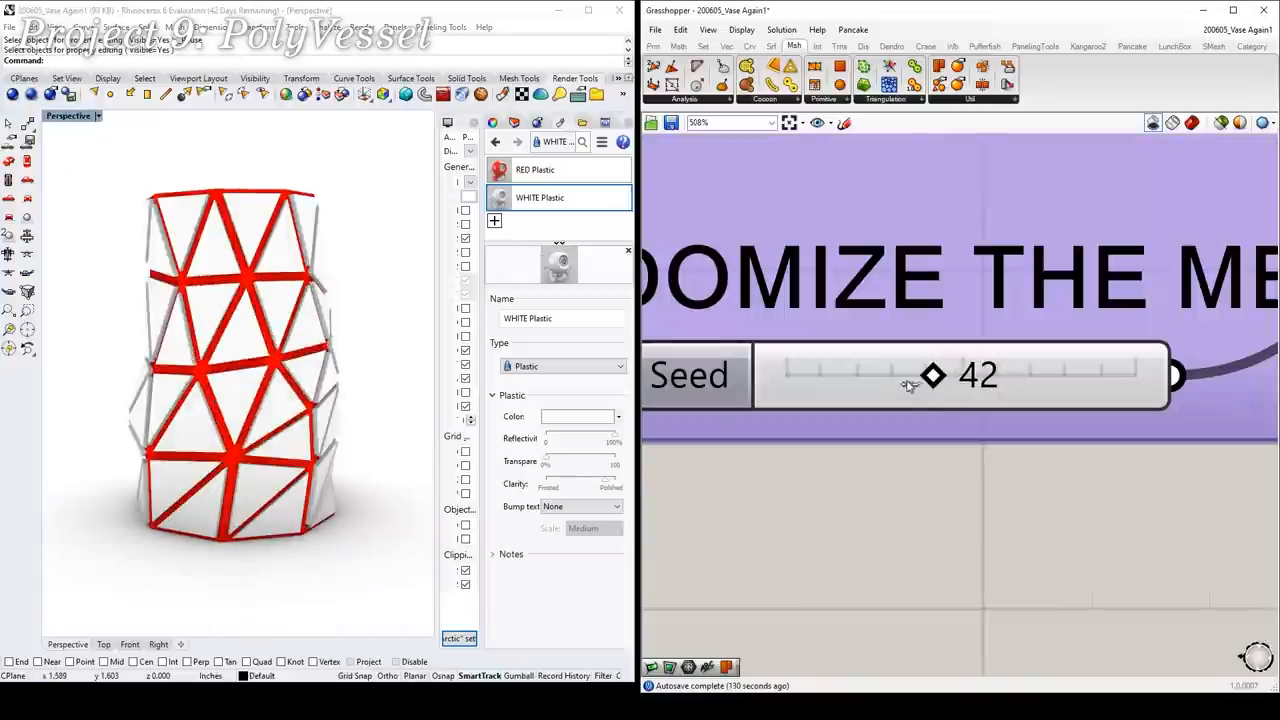
Drag the Seed slider to reshuffle the PolyVessel's triangular panel pattern.
drag(932, 376, 866, 376)
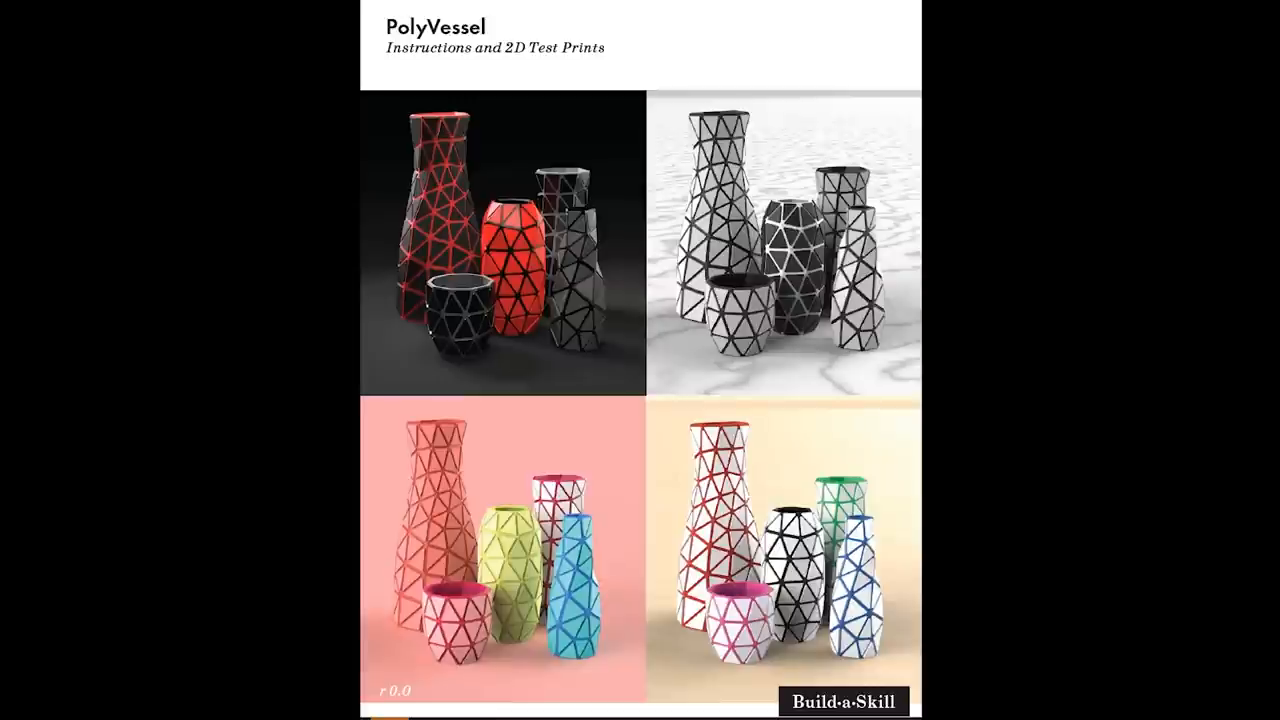
Scroll the PolyVessel page from the colour renders down to the 'Assemble it yourself' section.
scroll(down, 3)
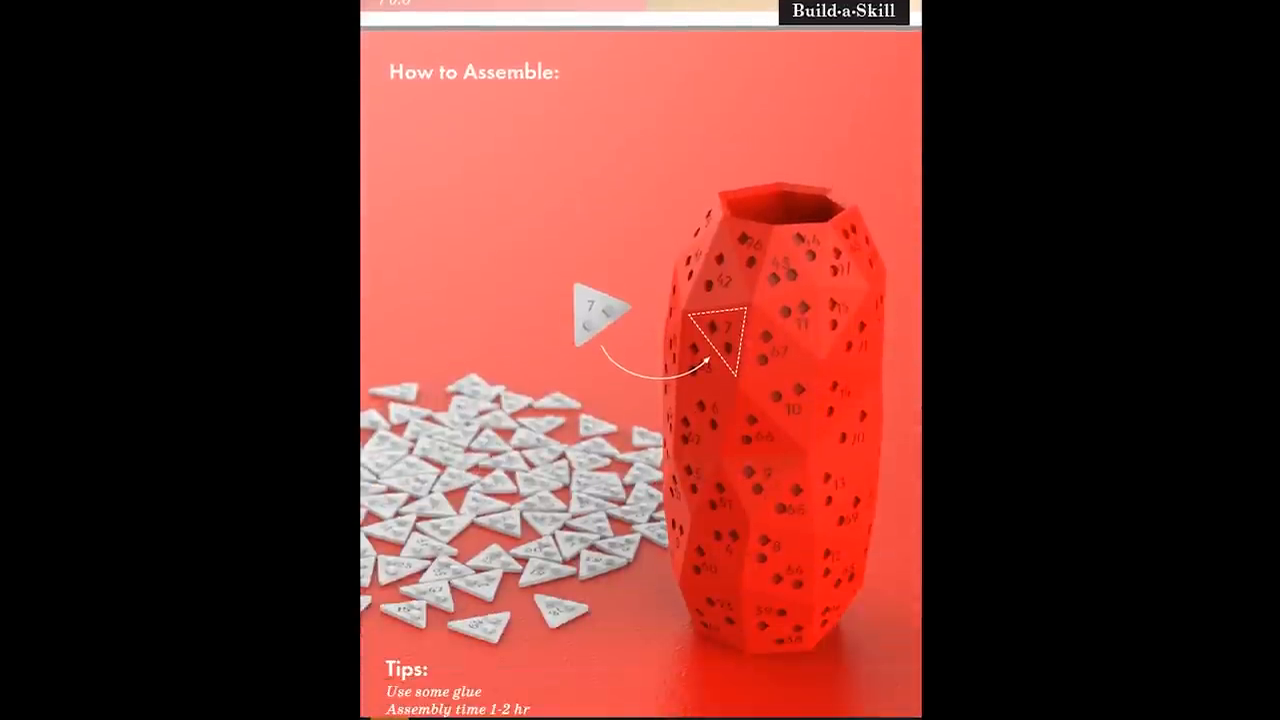
scroll(down, 3)
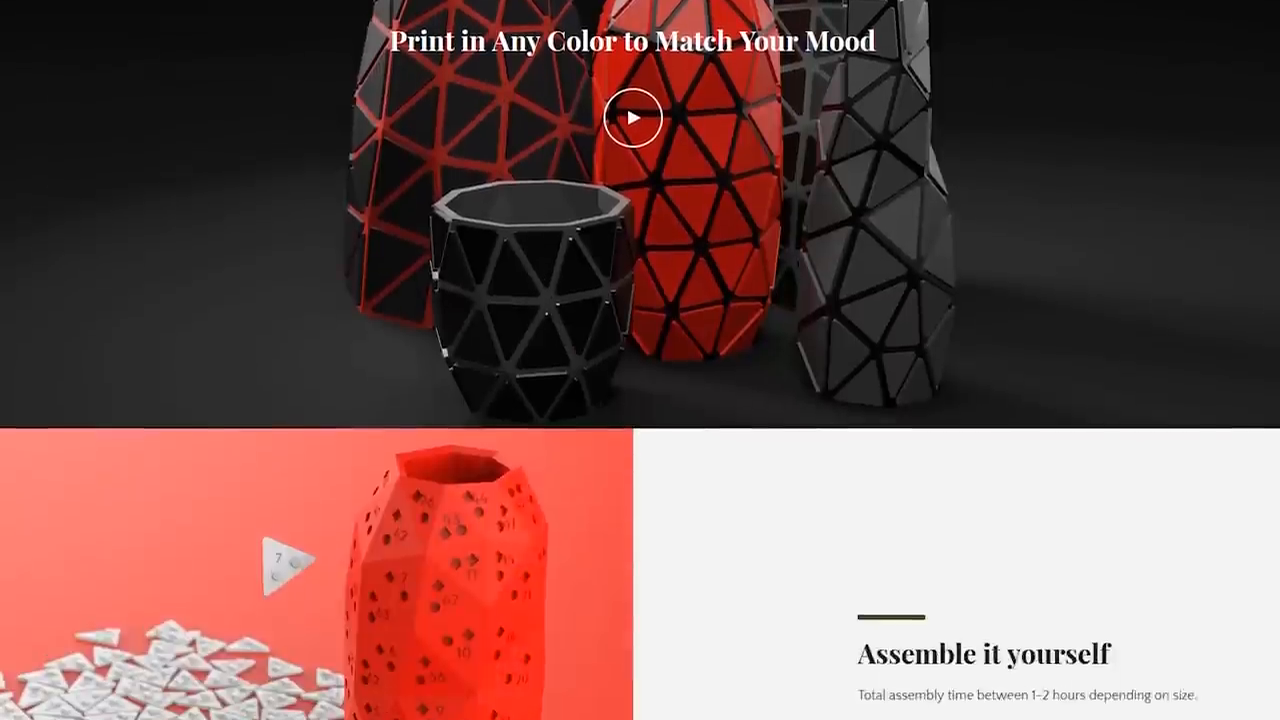
scroll(down, 3)
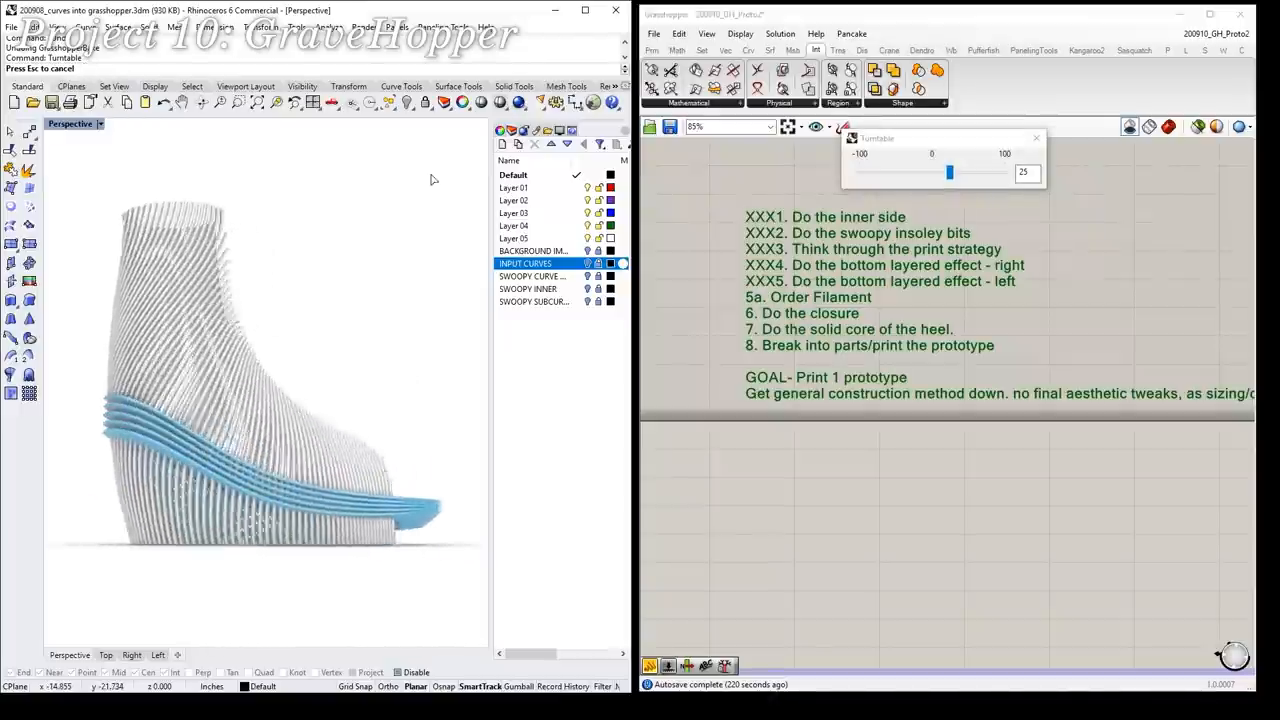
drag(948, 172, 944, 172)
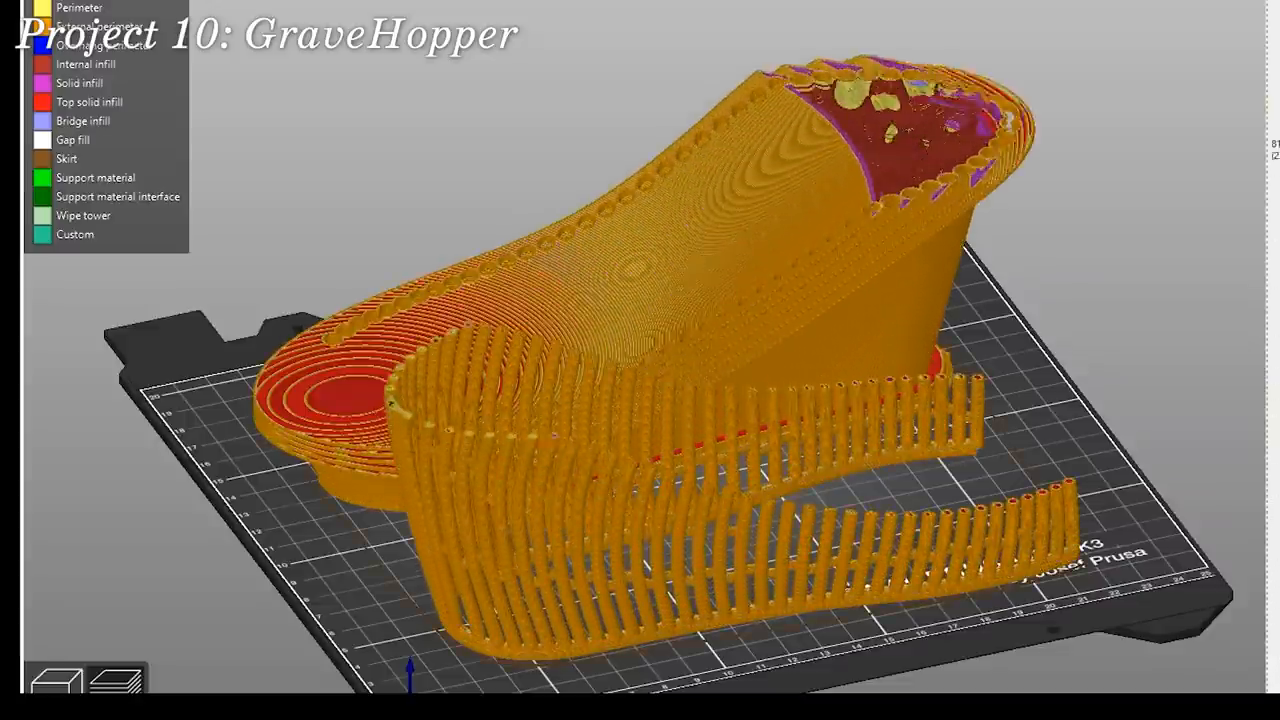
Slice the shoe and insole parts and show the preview with the feature-type legend.
click(108, 430)
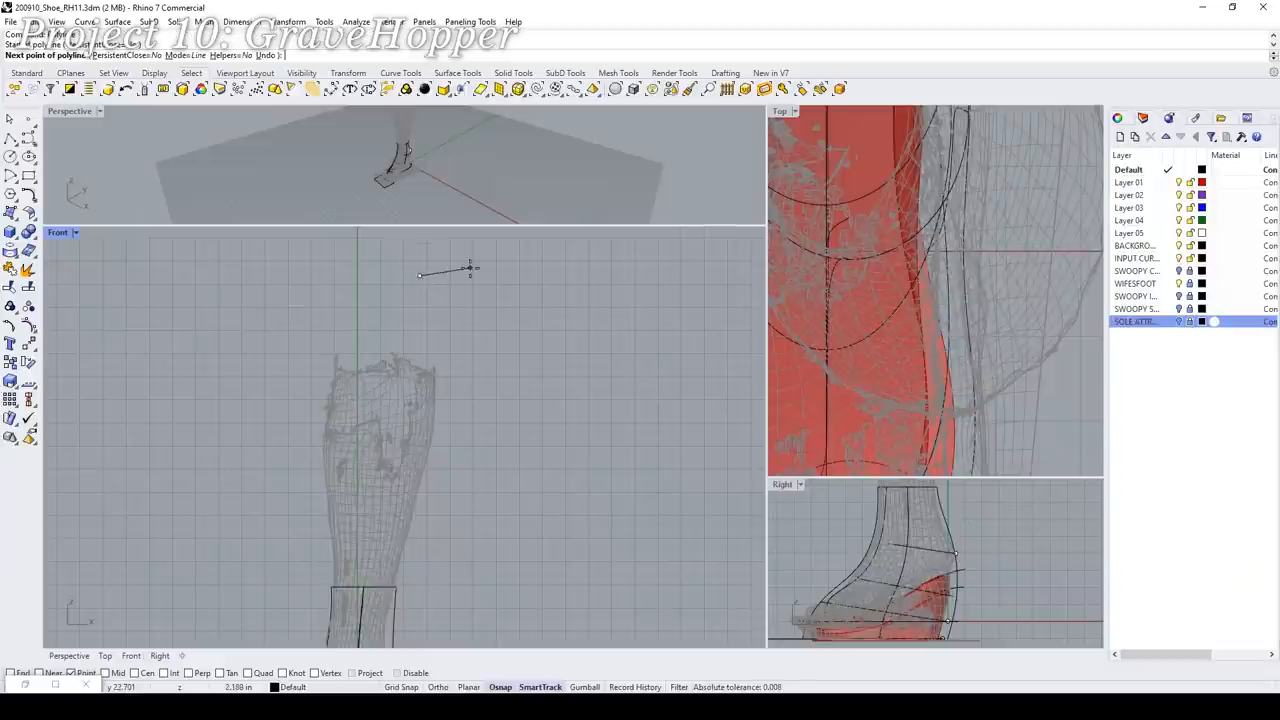
click(550, 498)
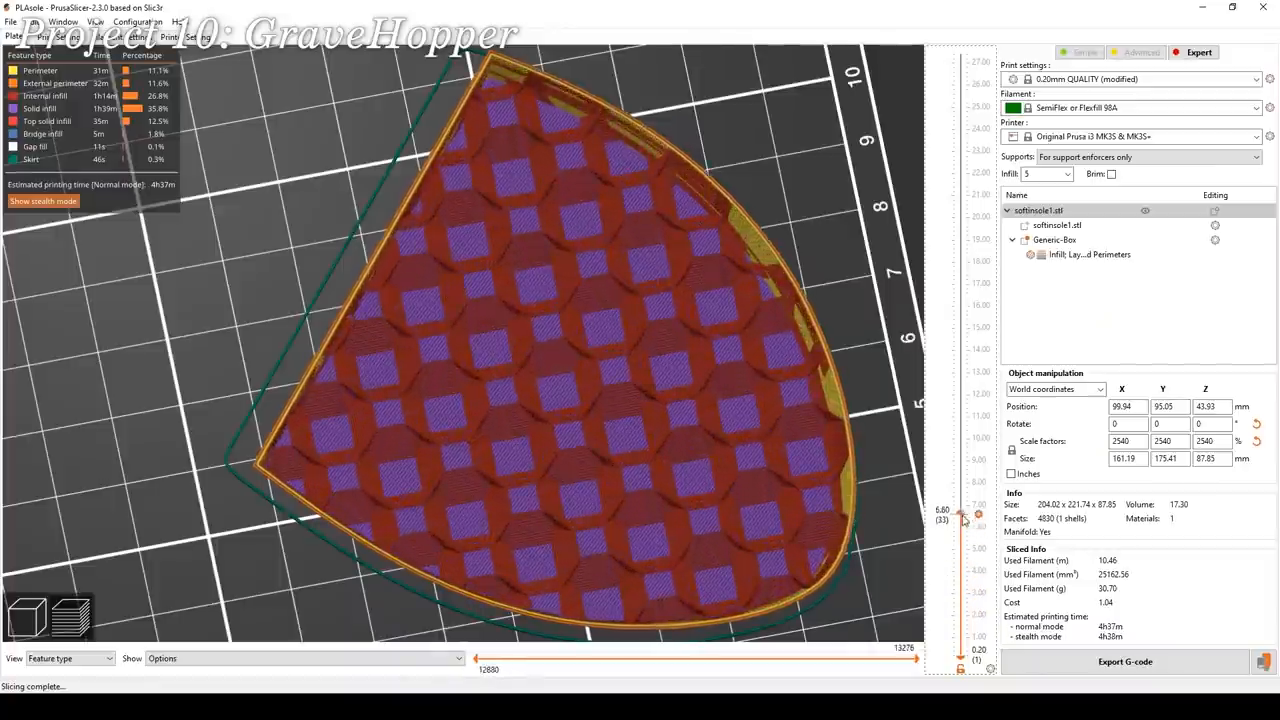
Raise the layer slider to reach the insole's upper solid layers with concentric infill rings.
drag(964, 516, 964, 282)
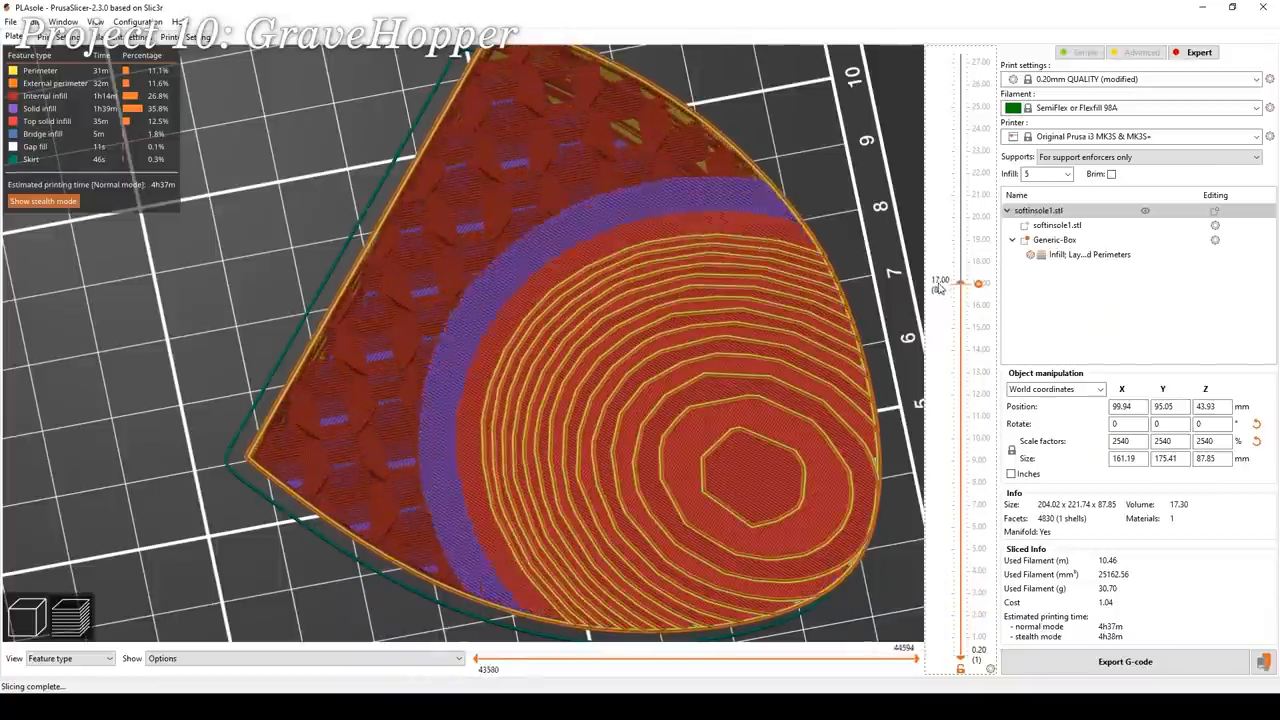